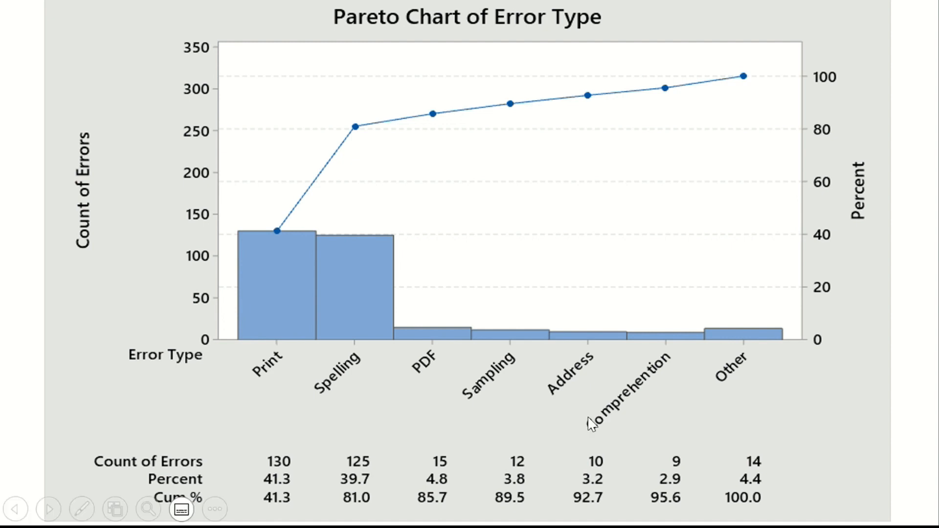
pyautogui.moveTo(275, 512)
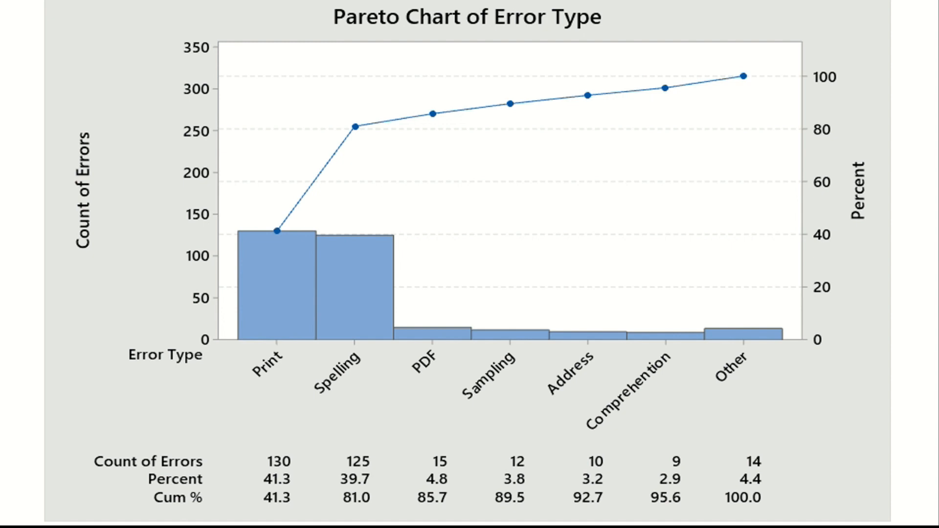
# Step: Advance the slideshow past the Pareto chart to the Control Chart slide
pyautogui.press('right')
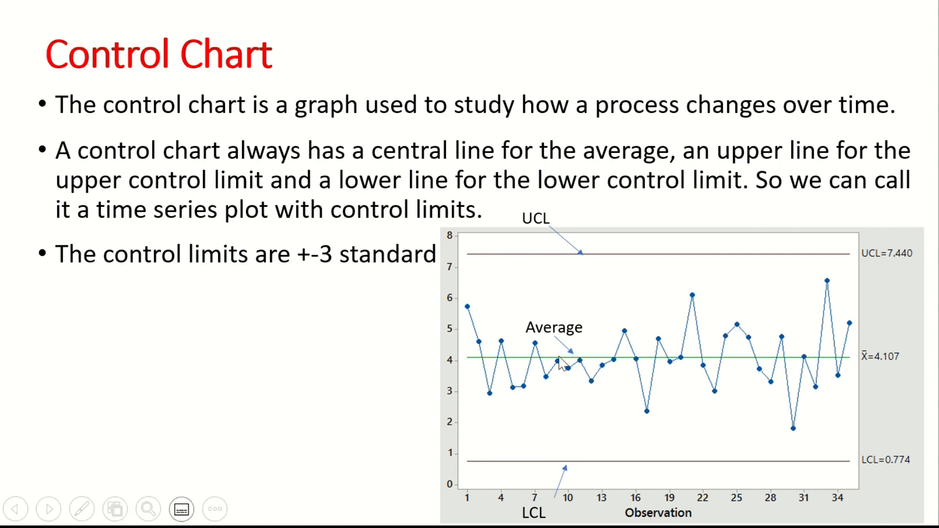
pyautogui.moveTo(790, 358)
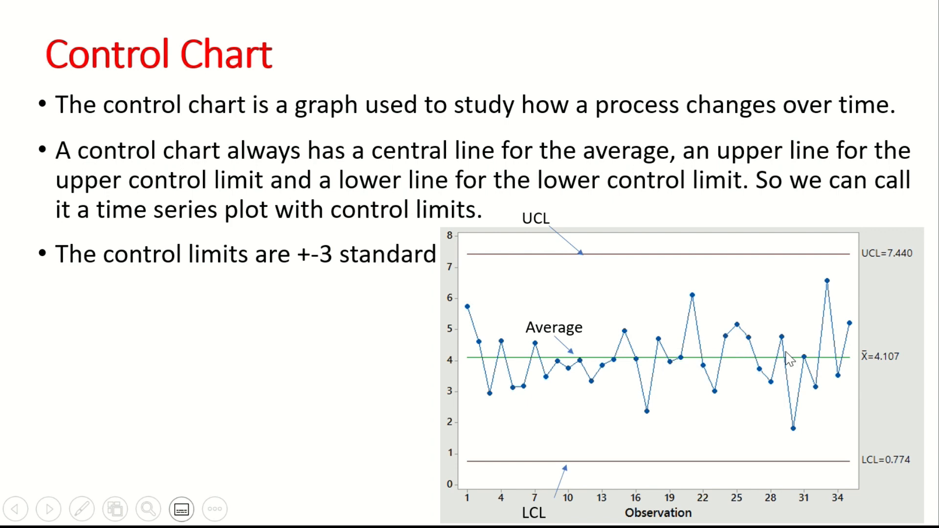
pyautogui.moveTo(795, 288)
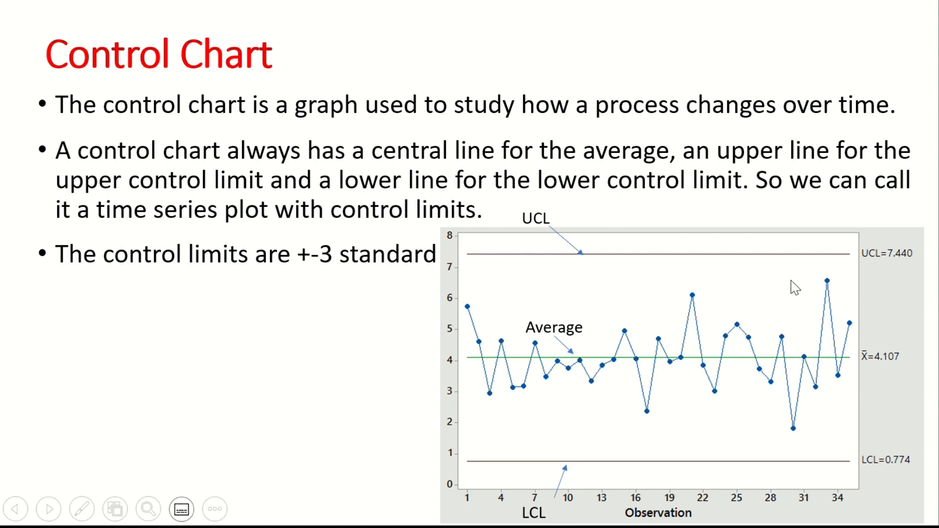
pyautogui.moveTo(819, 256)
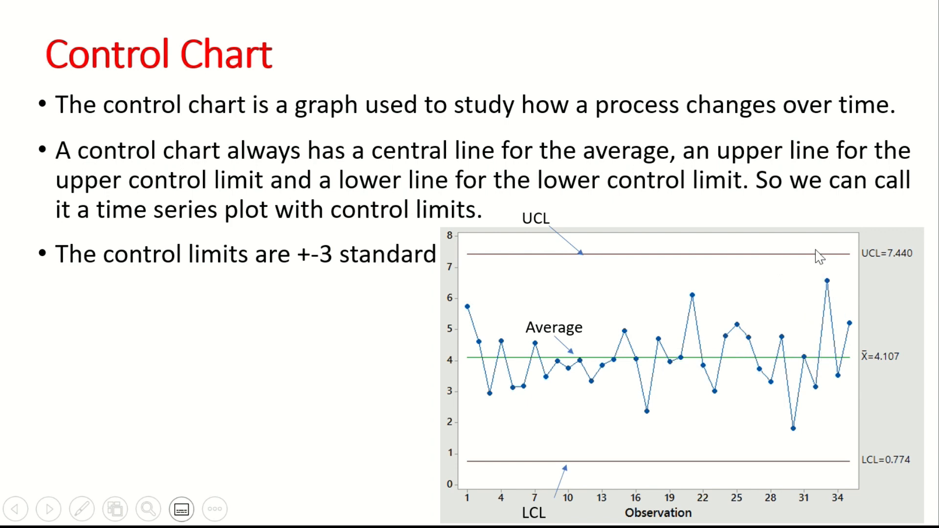